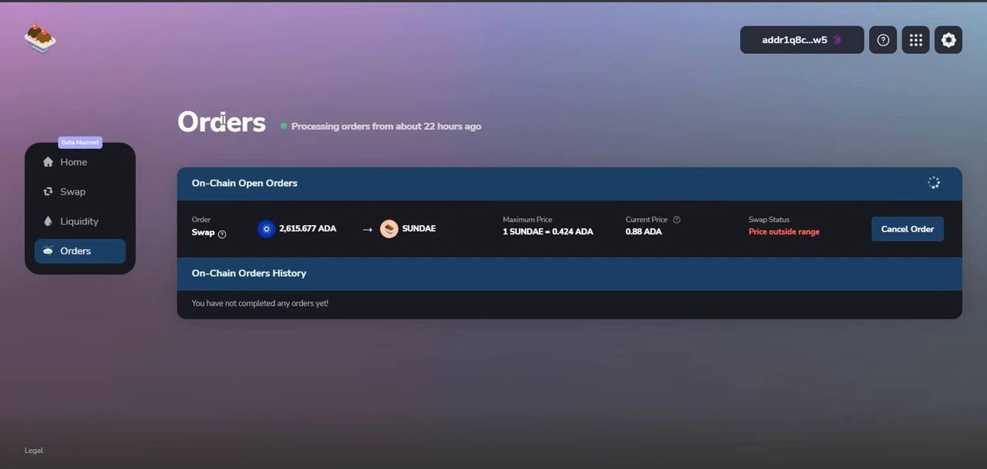
mouse_move(499, 185)
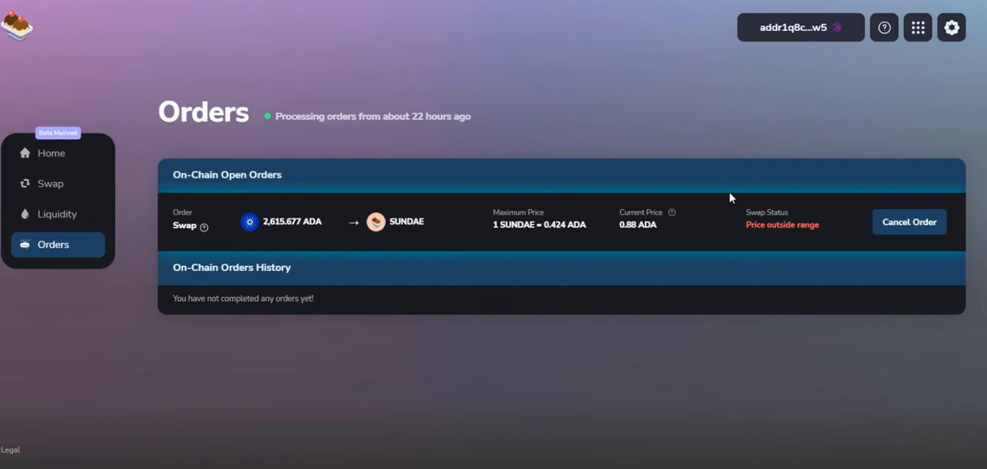
mouse_move(548, 198)
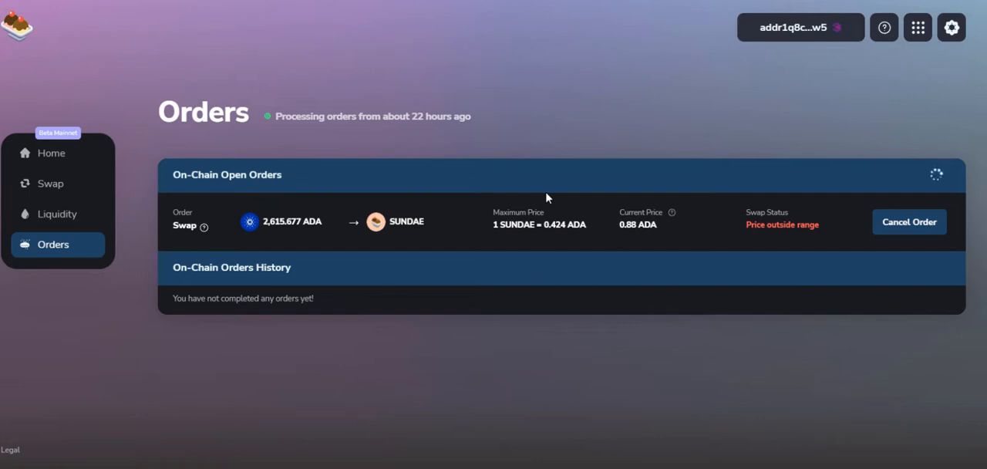
mouse_move(658, 61)
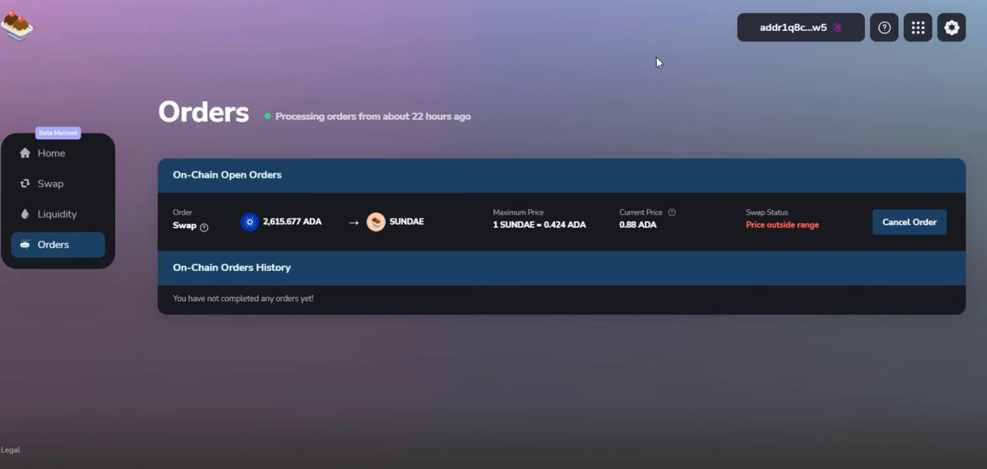
mouse_move(829, 173)
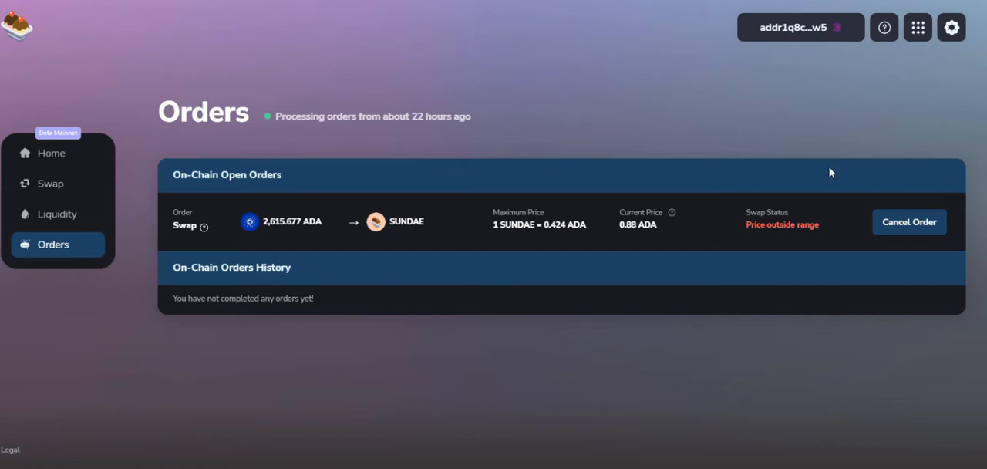
mouse_move(794, 31)
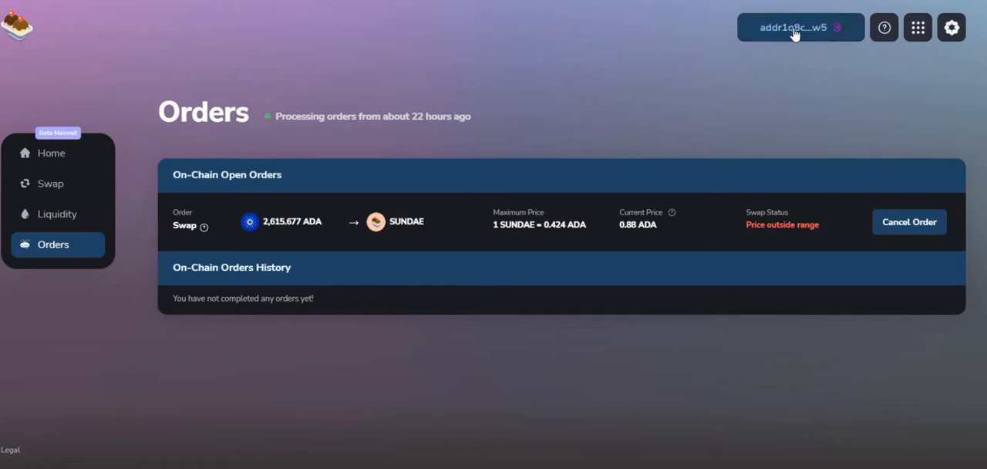
mouse_move(796, 43)
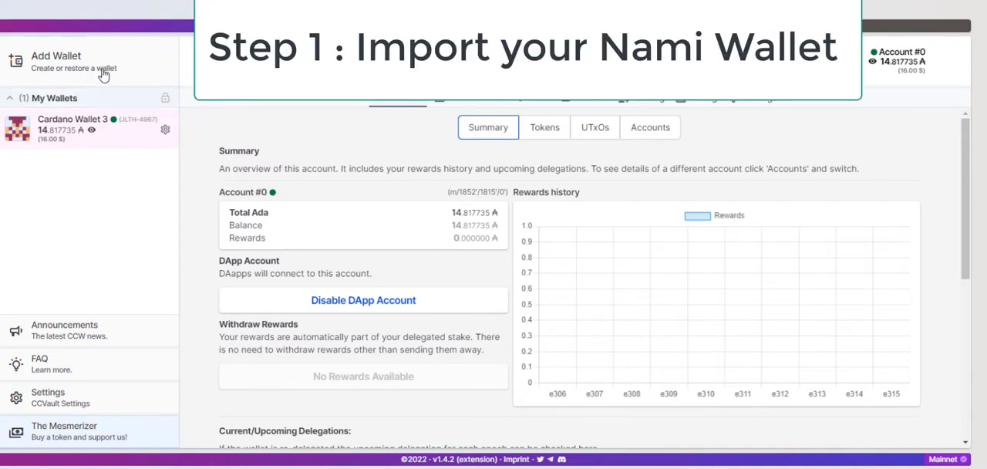
- Browse the Add Wallet options, viewing the Restore wallet types and returning to the list
click(56, 56)
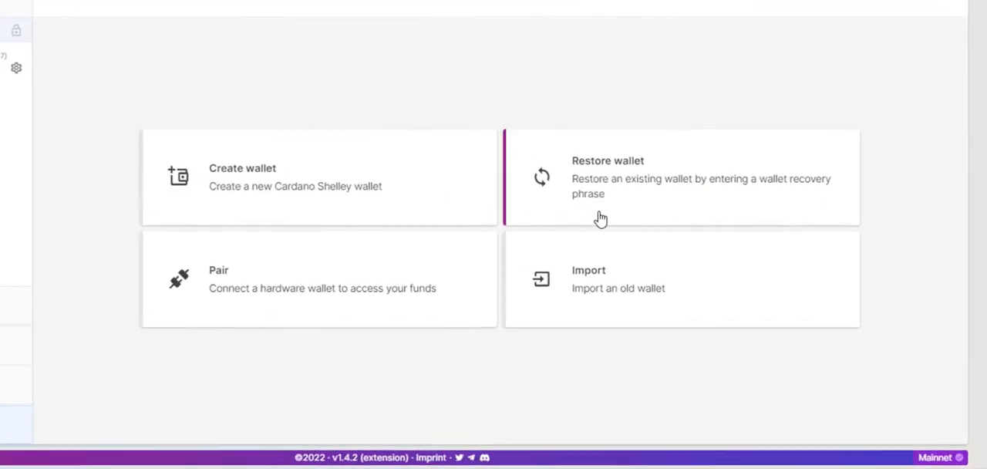
click(681, 178)
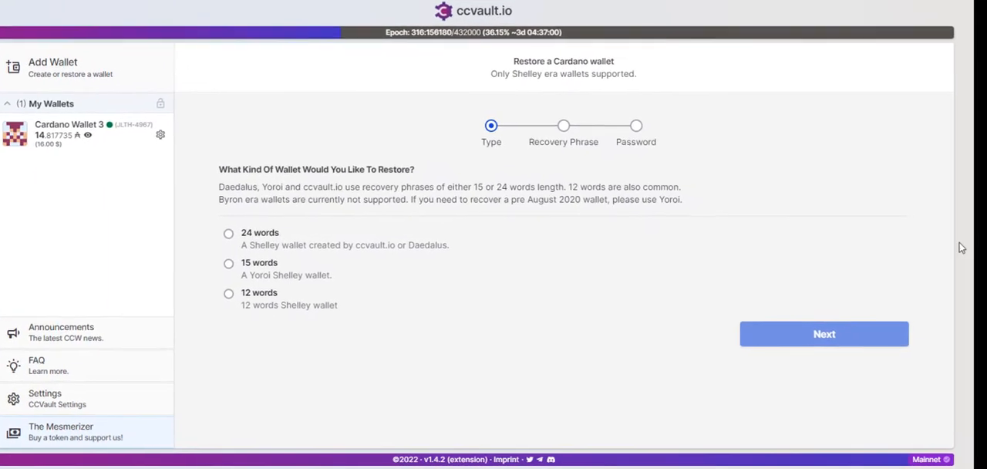
click(49, 66)
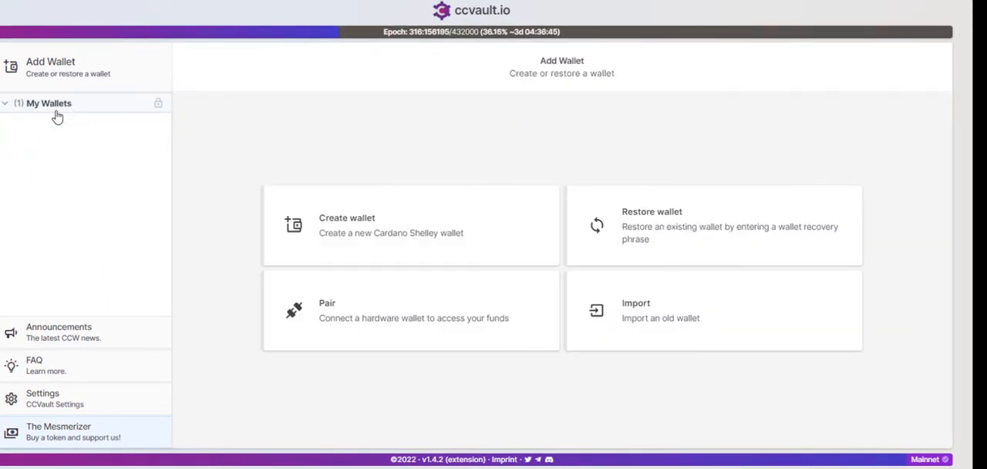
click(71, 114)
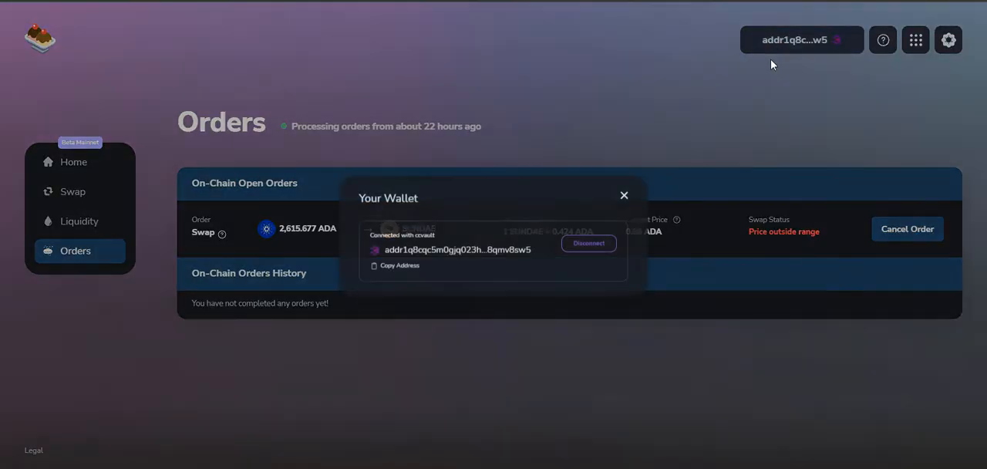
- Disconnect, reconnect to ccvault.io accepting the terms, view Orders and enable Collateral
click(589, 243)
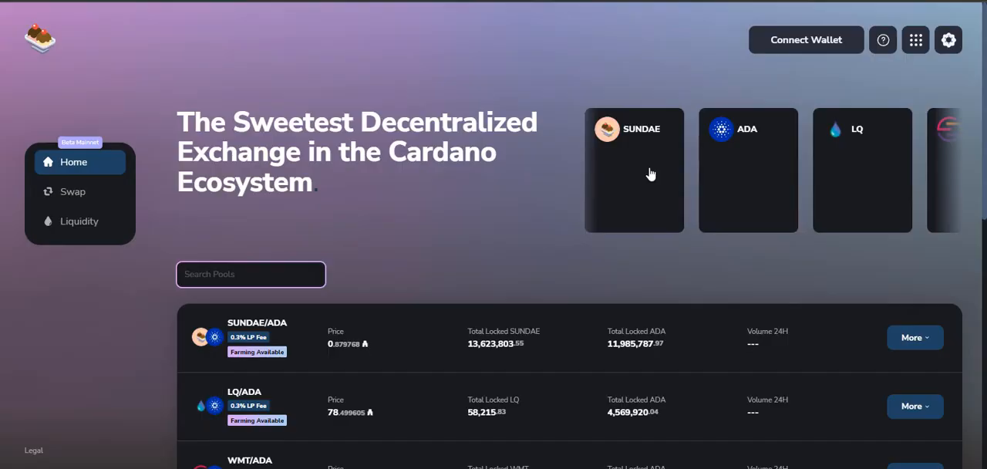
click(805, 40)
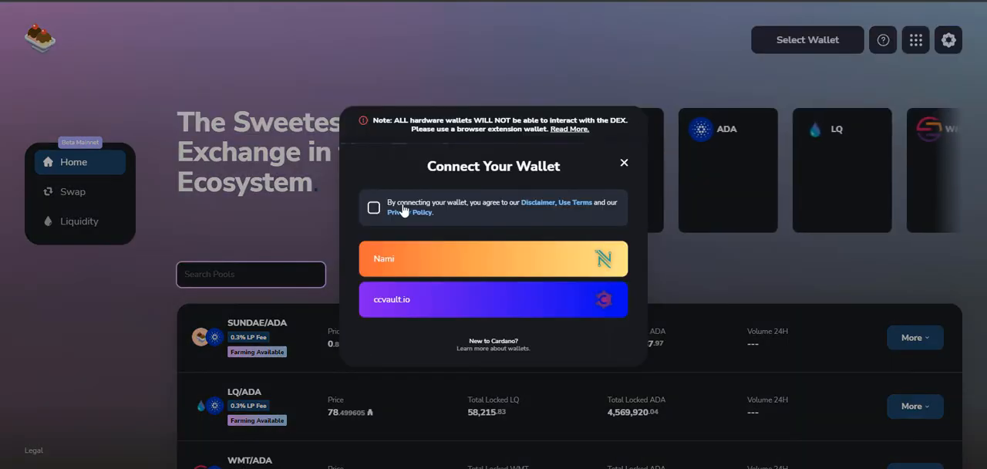
click(493, 299)
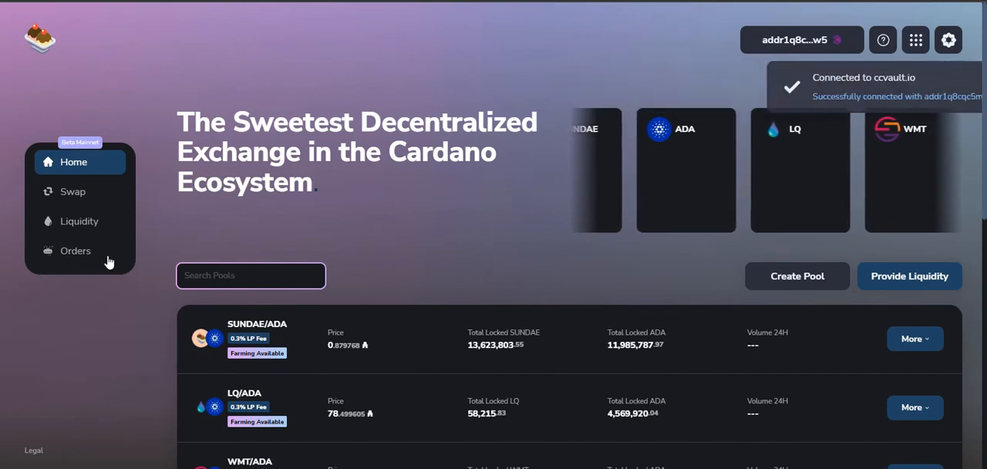
click(76, 250)
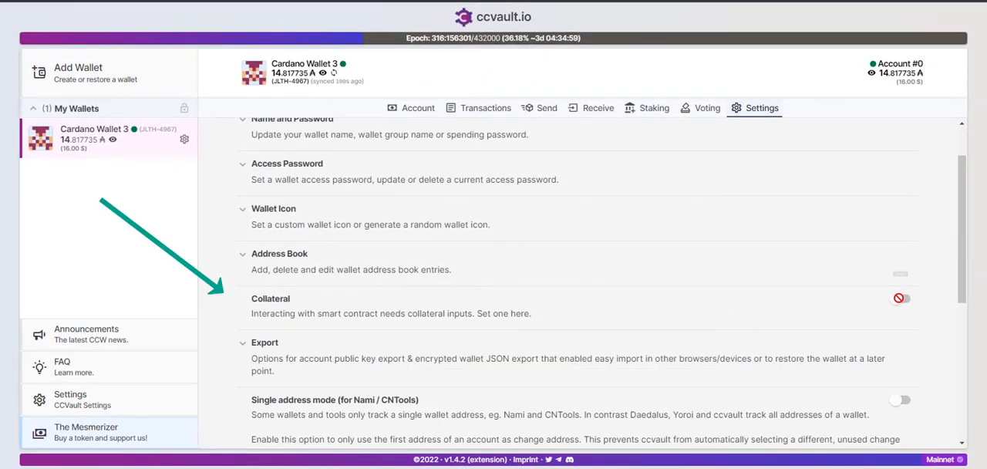
click(897, 300)
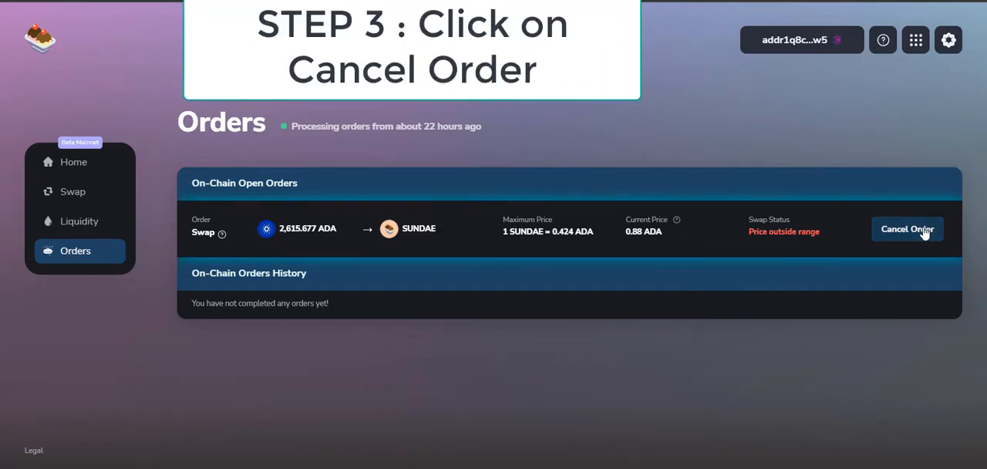
- Cancel the 2,615.677 ADA to SUNDAE order and sign with the spending password
click(907, 228)
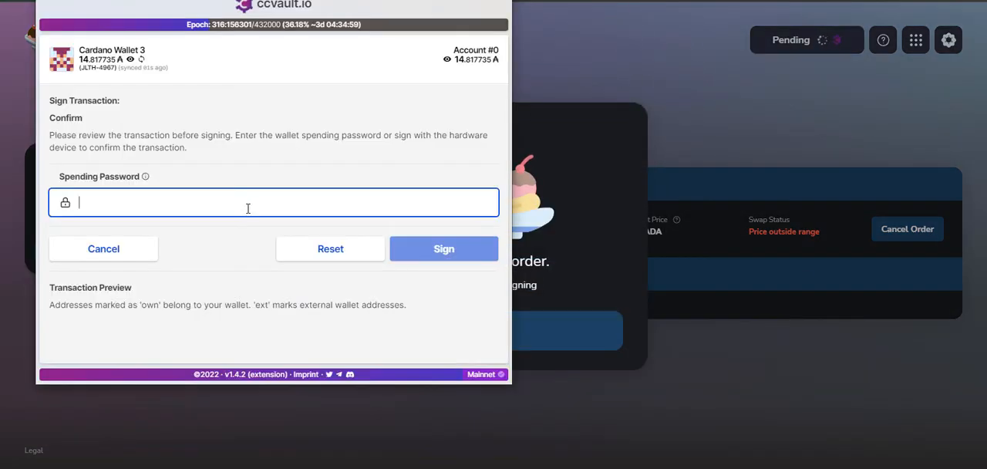
click(444, 248)
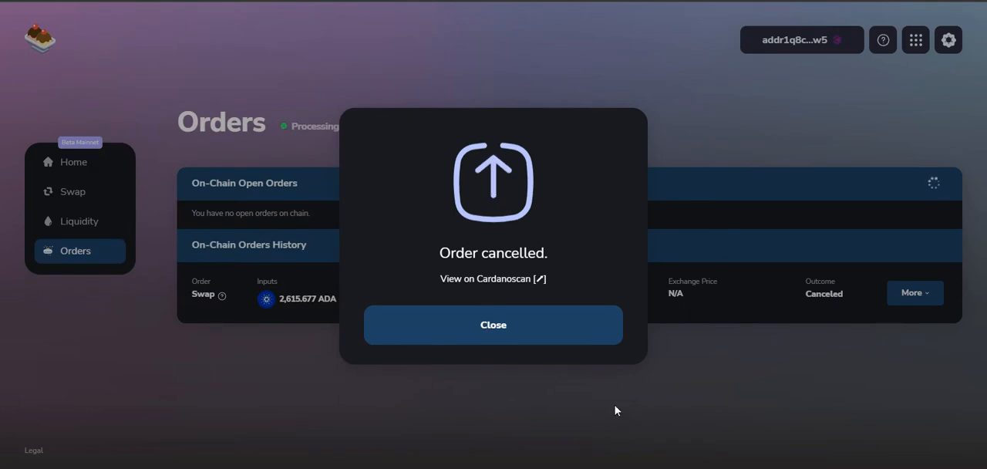
mouse_move(486, 272)
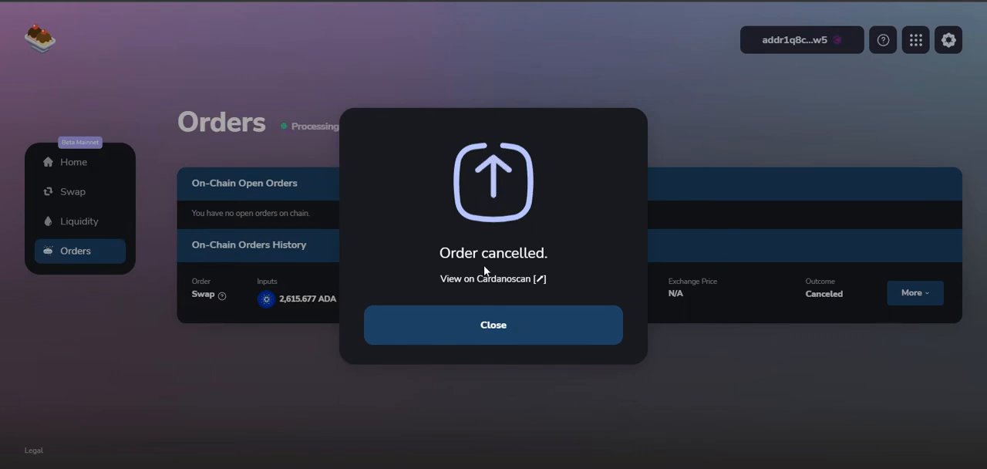
mouse_move(522, 324)
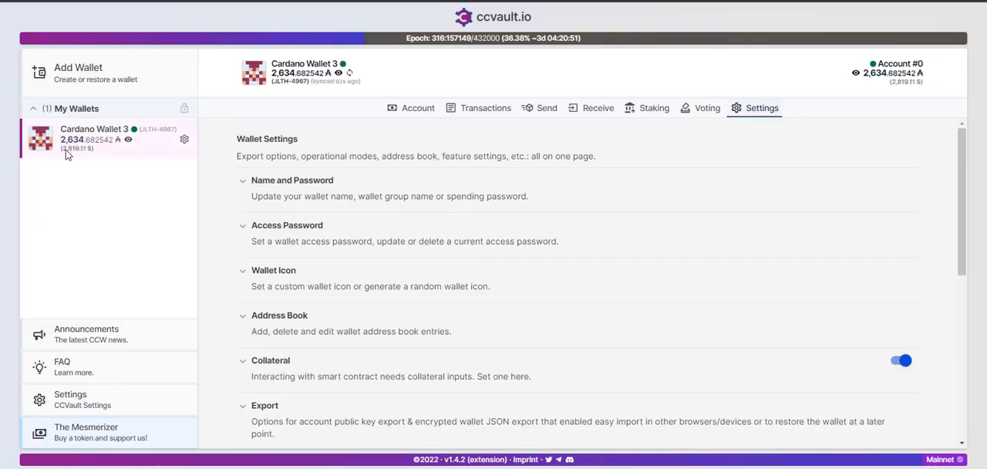
mouse_move(407, 108)
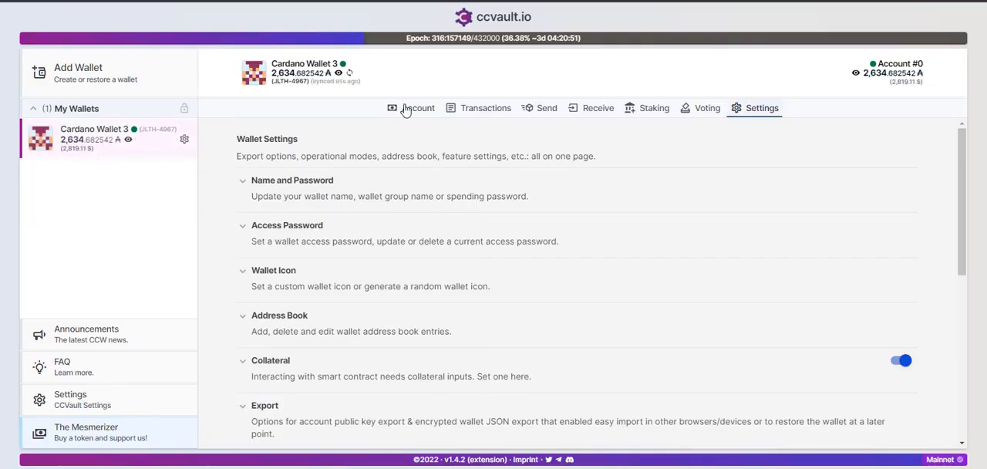
- View Cardano Wallet 3's Account summary showing about 2,634.68 Total ADA
click(418, 108)
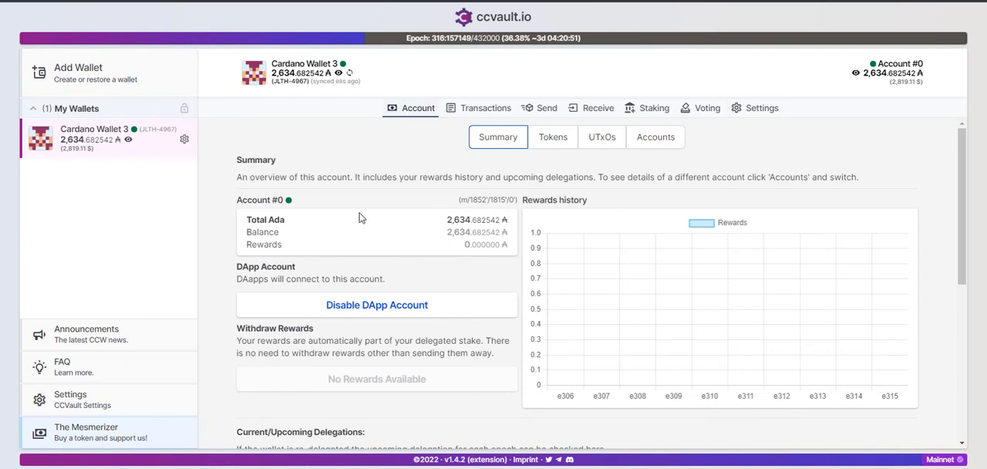
mouse_move(497, 244)
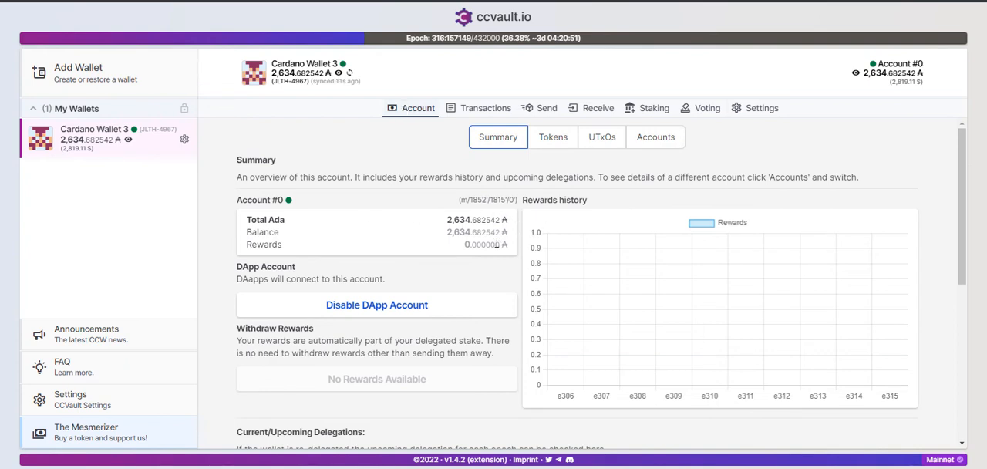